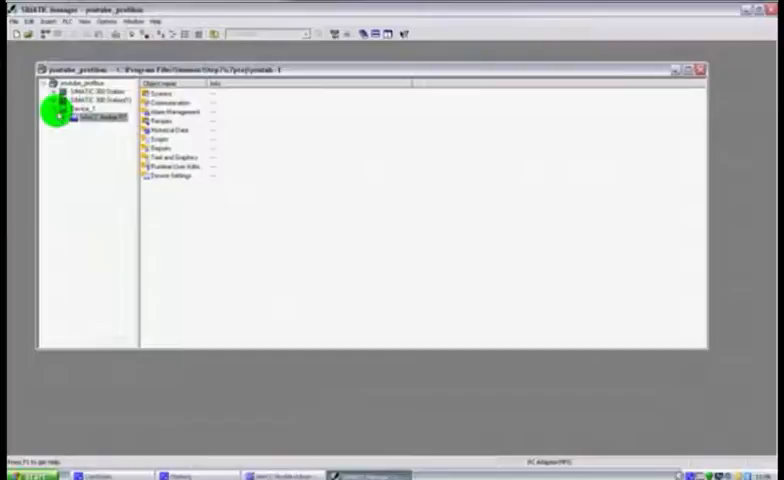
- Expand the HMI station and its device in the project tree to reach the screens
left_click(90, 122)
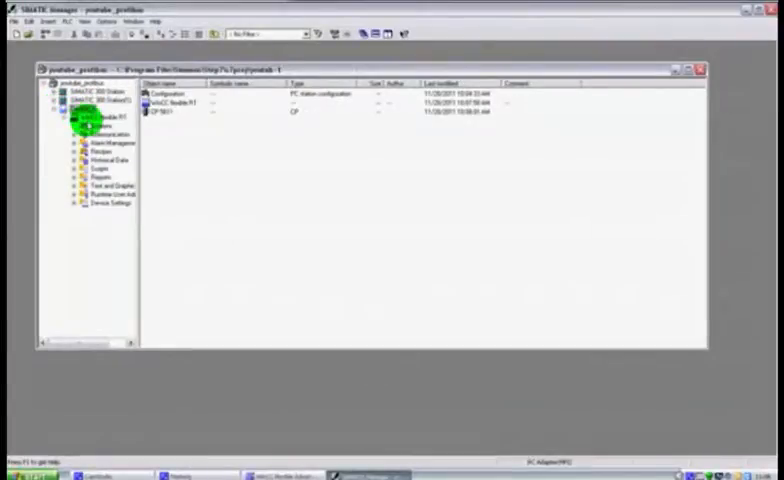
left_click(112, 144)
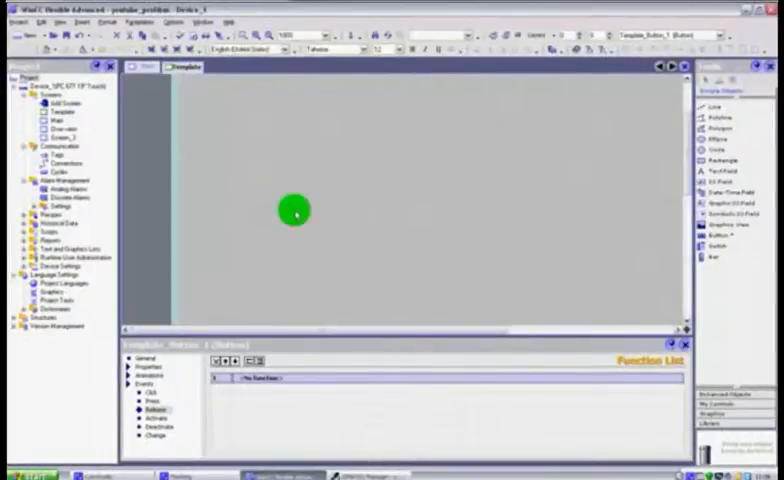
mouse_move(604, 104)
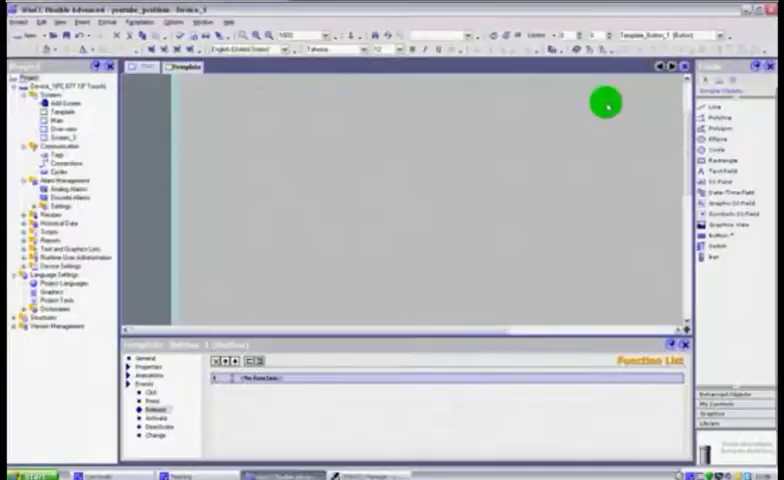
mouse_move(482, 196)
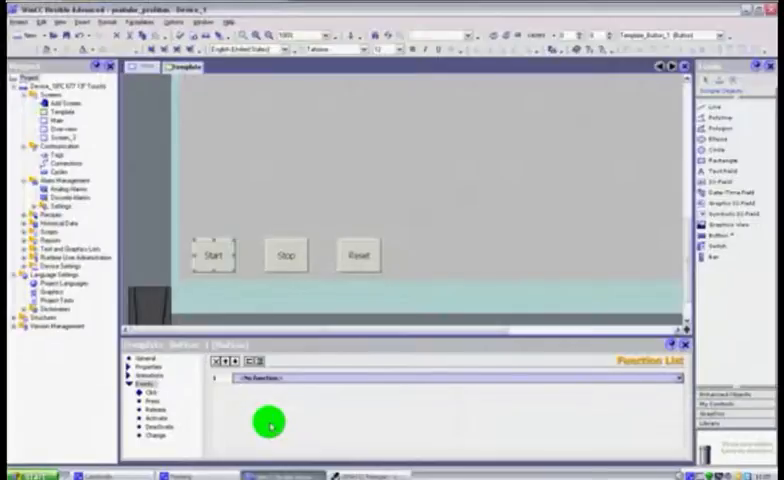
mouse_move(216, 412)
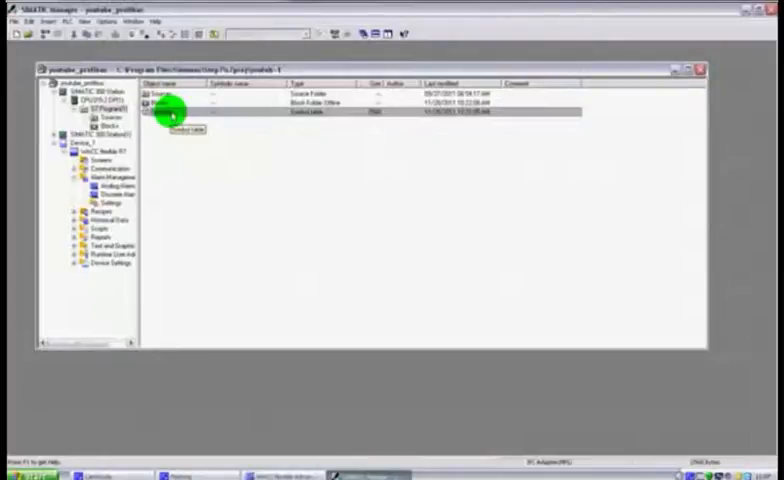
- Open the S7 program's symbol table from the PLC station
double_click(176, 110)
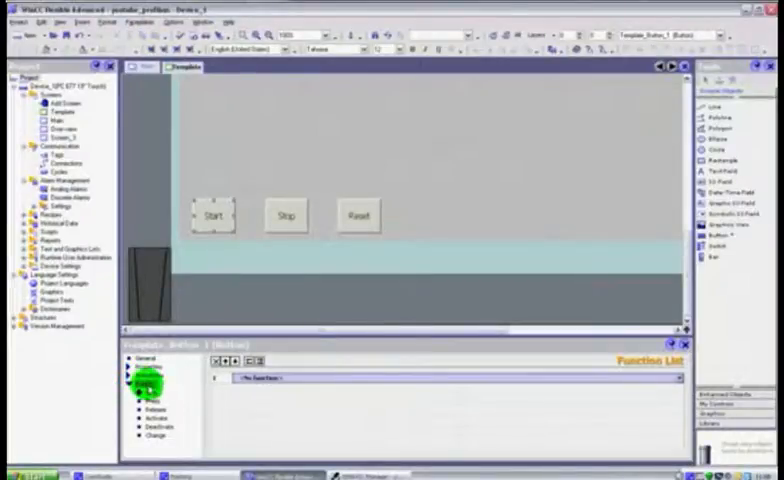
- Select the Start button's Press event and adjust the button's position on the screen
left_click(148, 400)
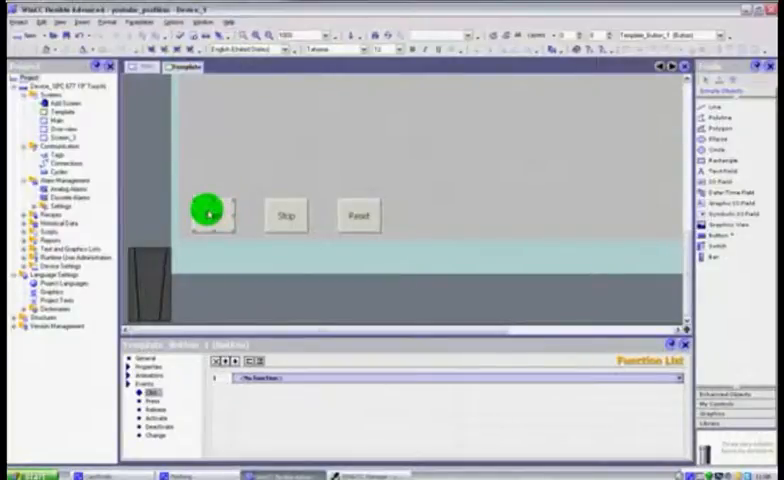
left_click_drag(204, 210, 298, 152)
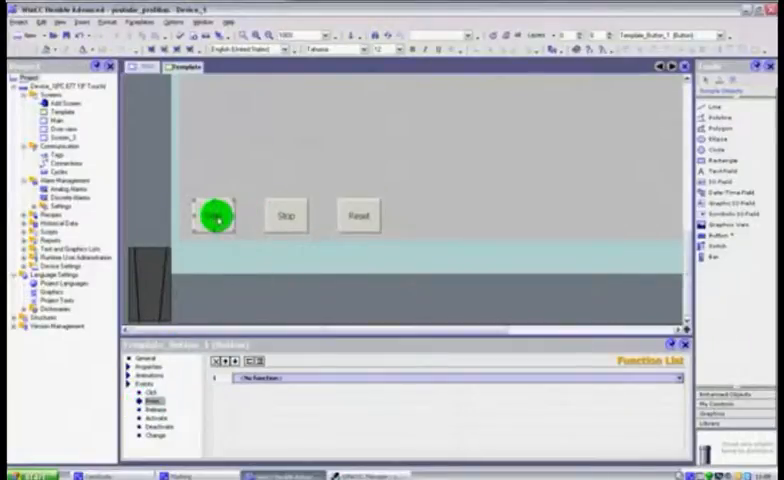
left_click_drag(212, 212, 384, 178)
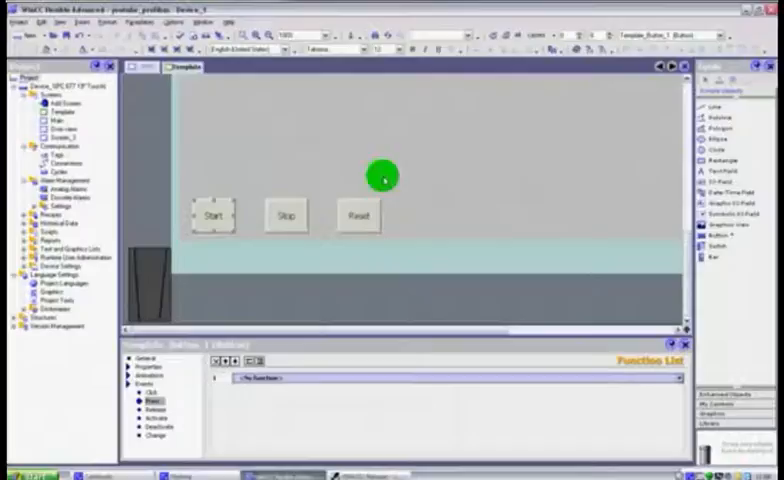
mouse_move(680, 380)
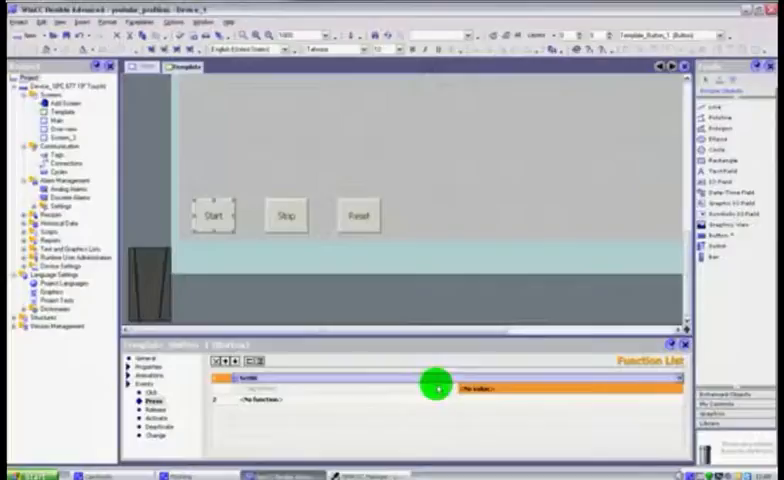
mouse_move(644, 396)
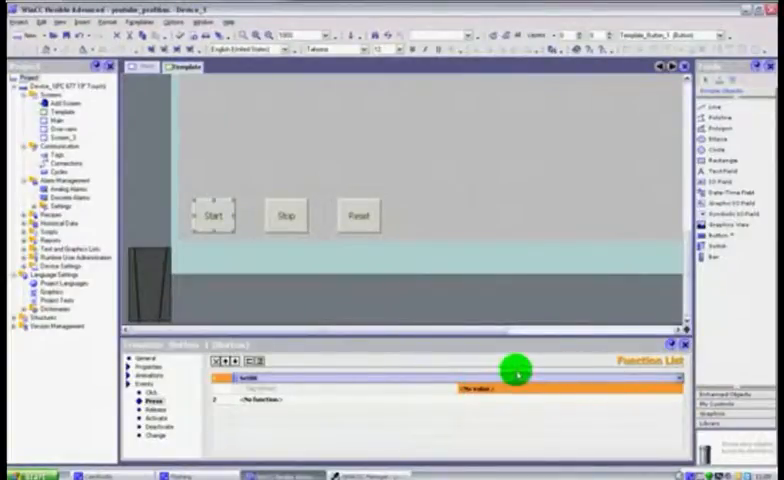
mouse_move(672, 384)
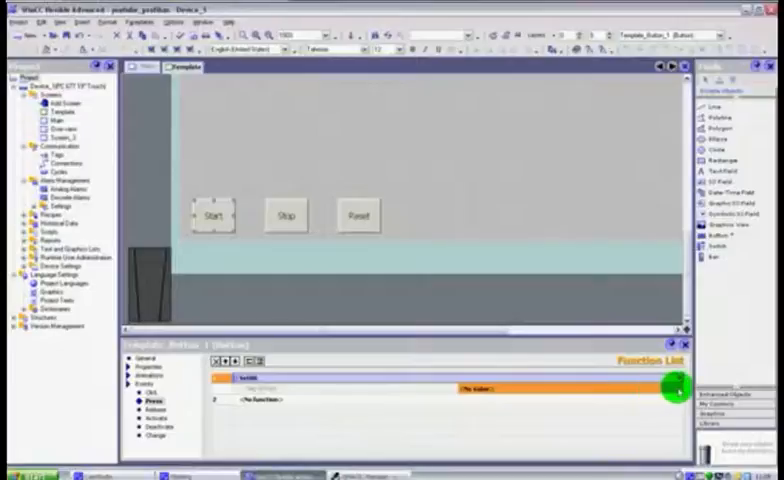
- Browse into the PLC station's tags to pick M0.7 for the SetBit function
left_click(672, 388)
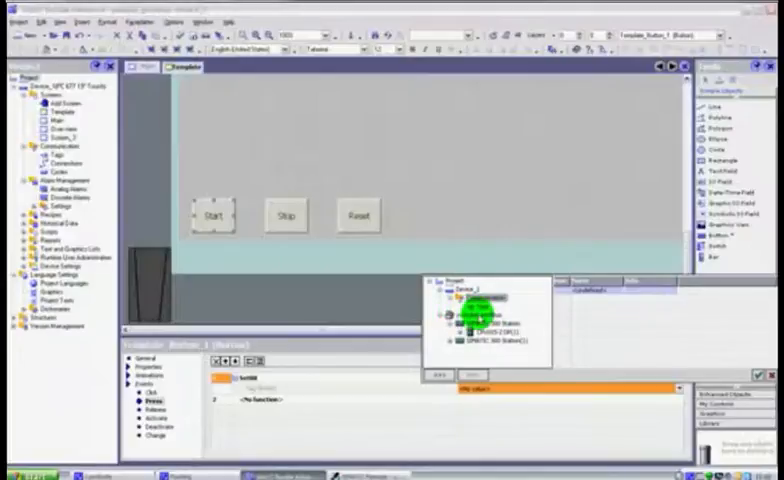
left_click(450, 312)
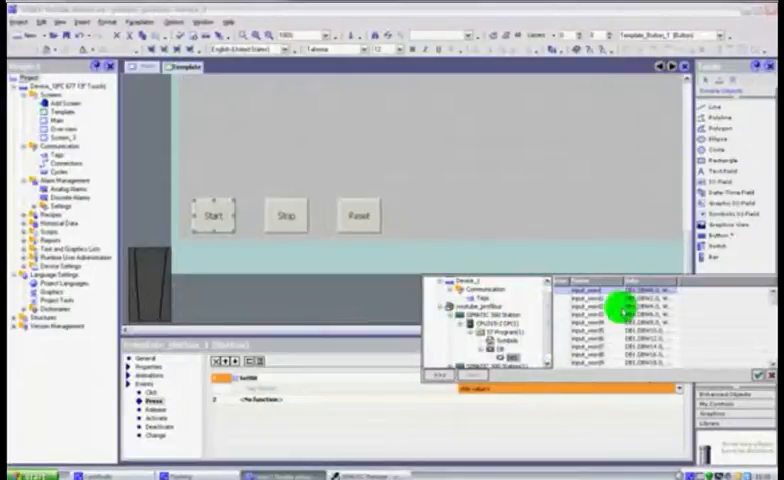
mouse_move(420, 318)
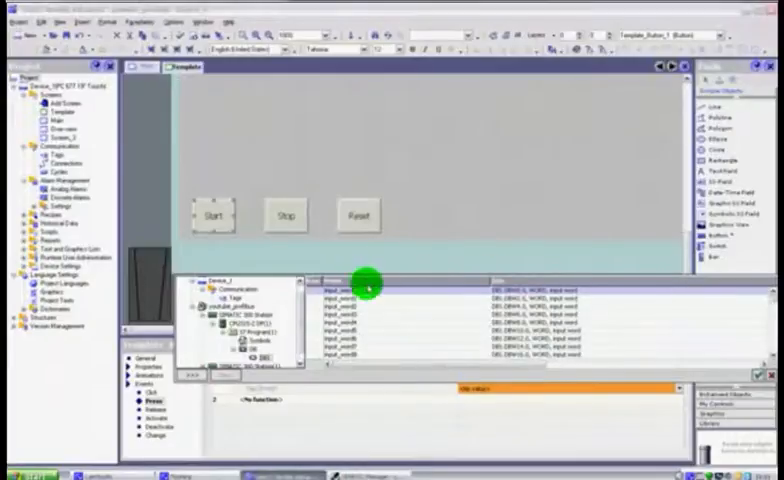
mouse_move(322, 280)
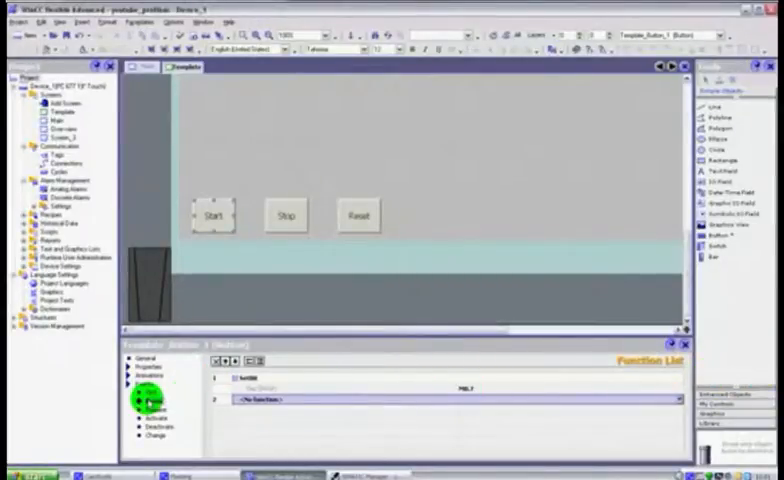
- Switch to the Start button's Release event for the ResetBit function
left_click(212, 216)
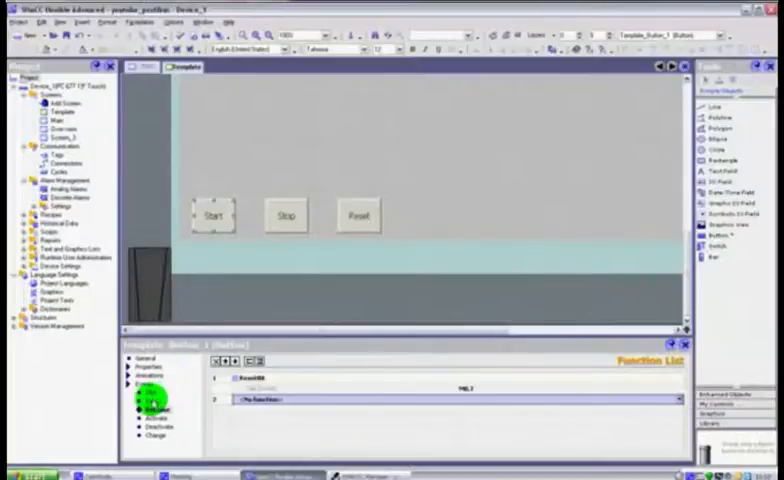
left_click(150, 400)
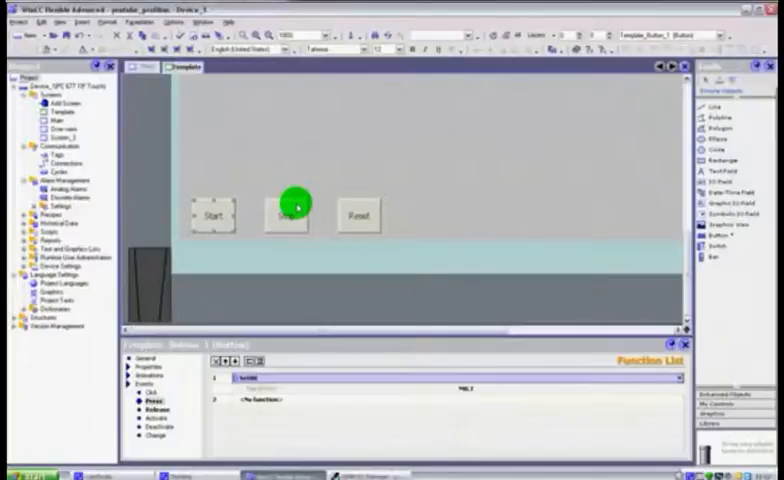
mouse_move(292, 214)
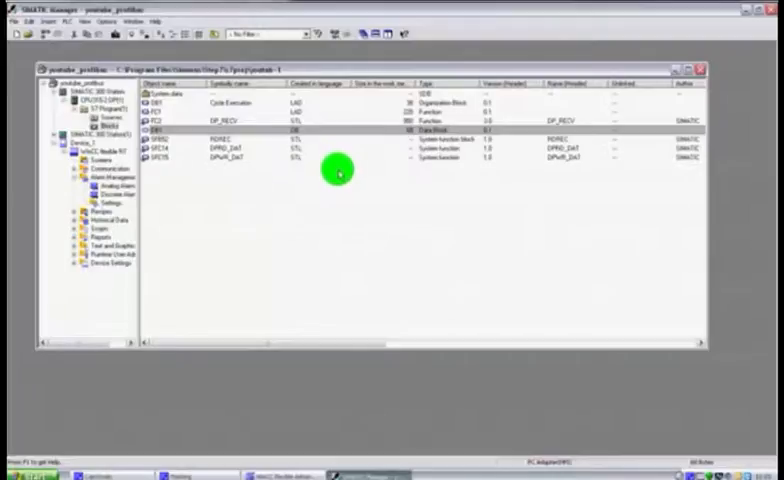
mouse_move(338, 172)
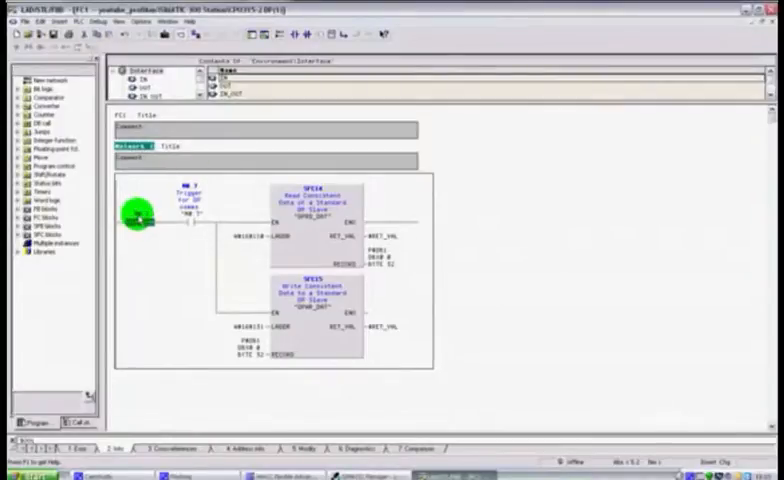
- Edit the trigger contact's symbol and comment via Edit Symbols and confirm
right_click(136, 216)
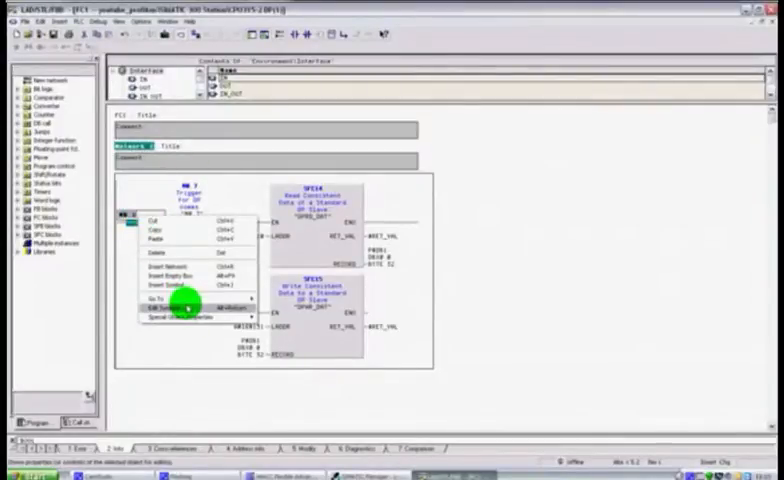
left_click(176, 312)
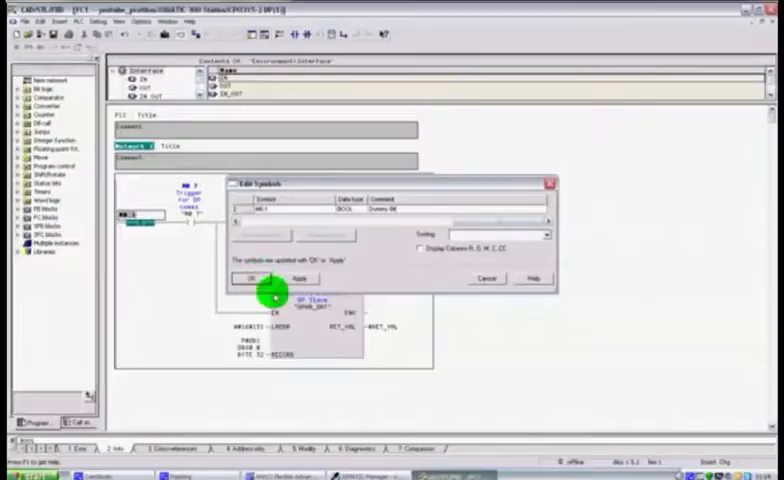
left_click(244, 278)
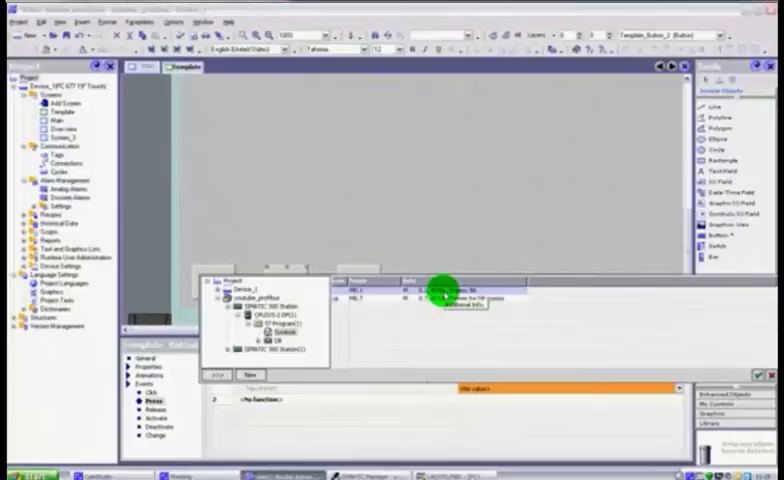
mouse_move(548, 232)
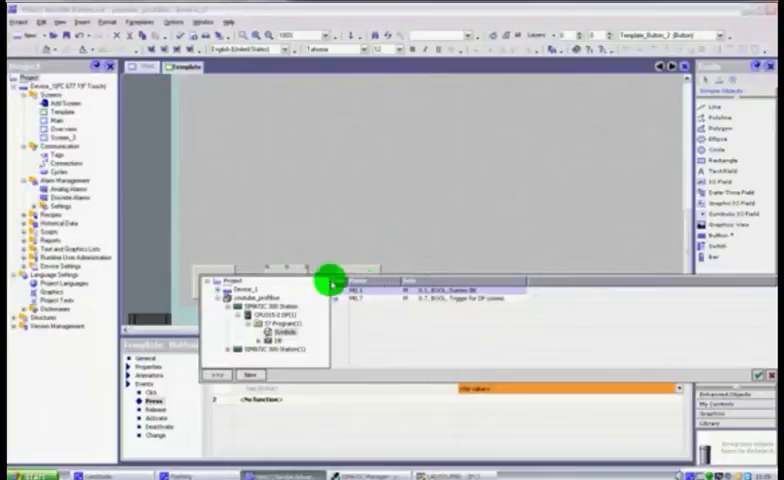
mouse_move(368, 224)
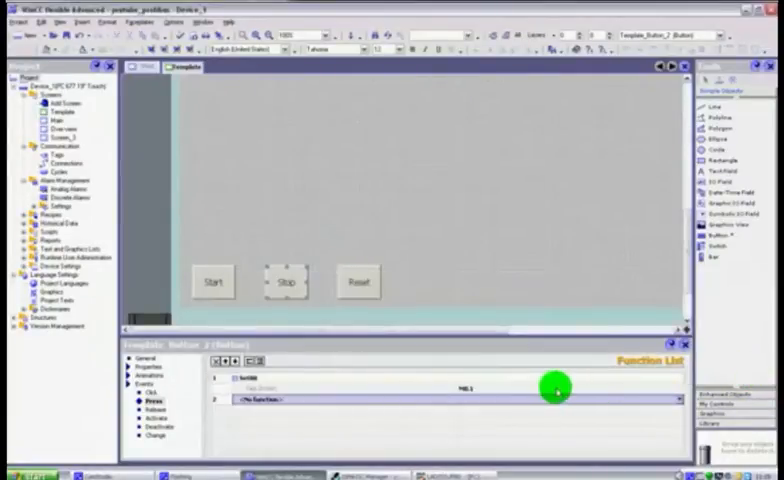
mouse_move(584, 284)
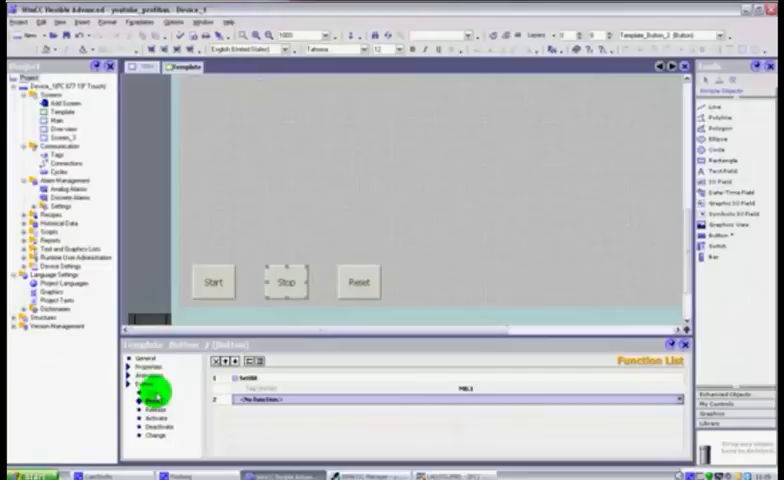
left_click(150, 396)
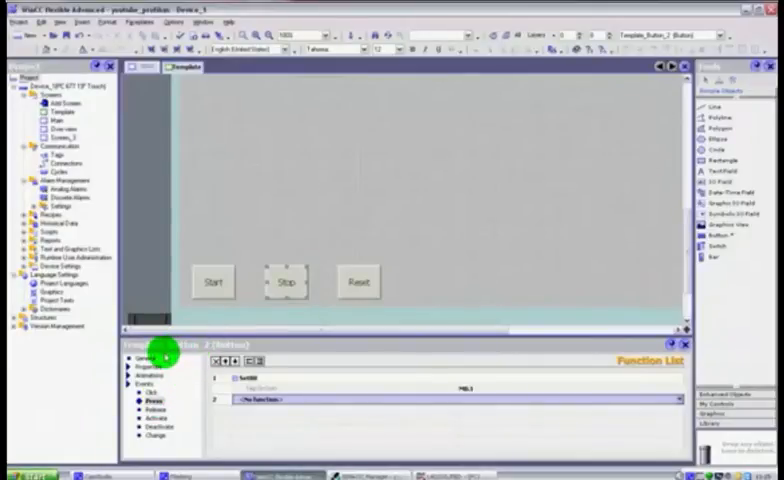
mouse_move(210, 314)
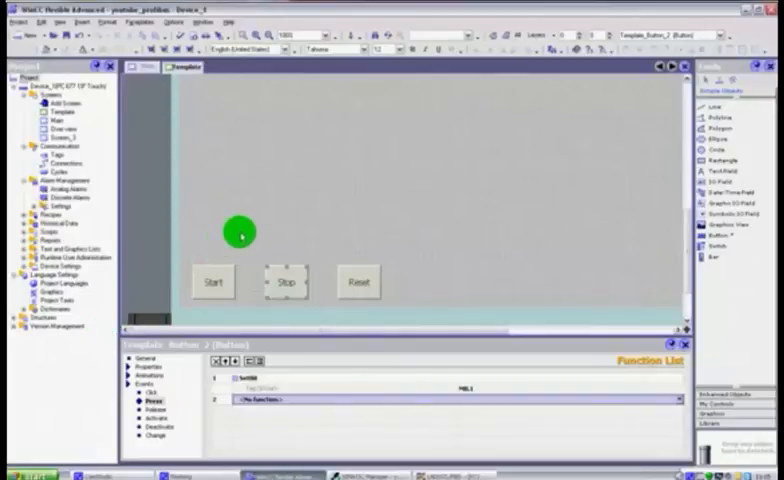
left_click_drag(238, 234, 218, 240)
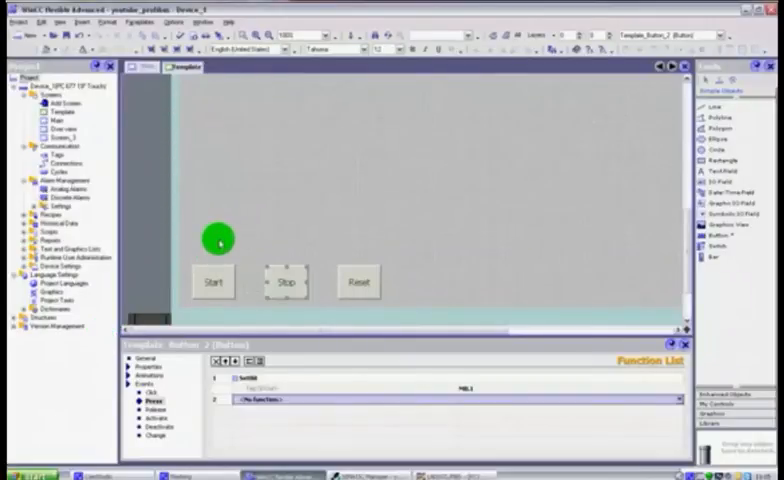